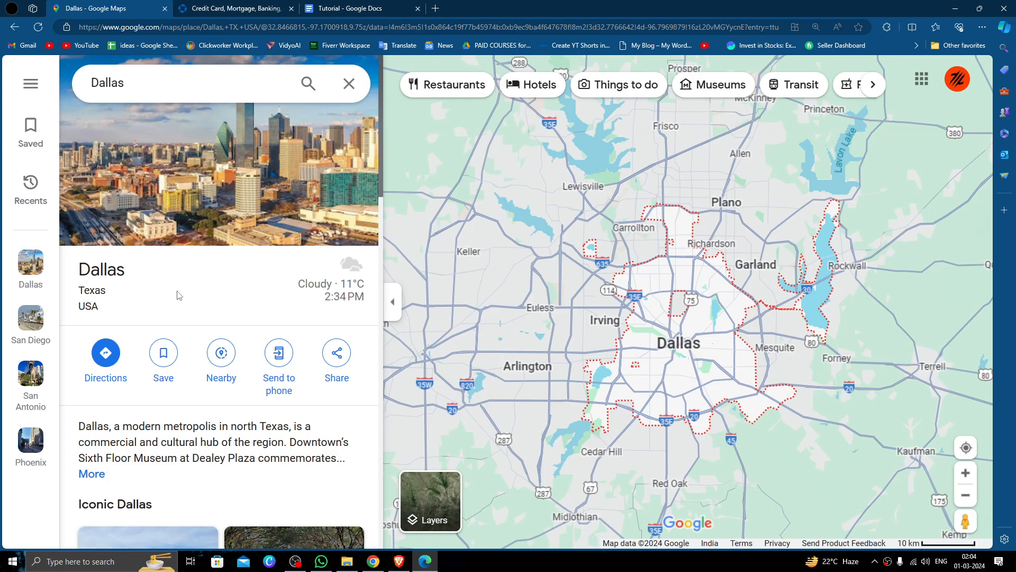
- Open the Chase Total Checking $300 new checking customer offer page from the homepage
click(234, 8)
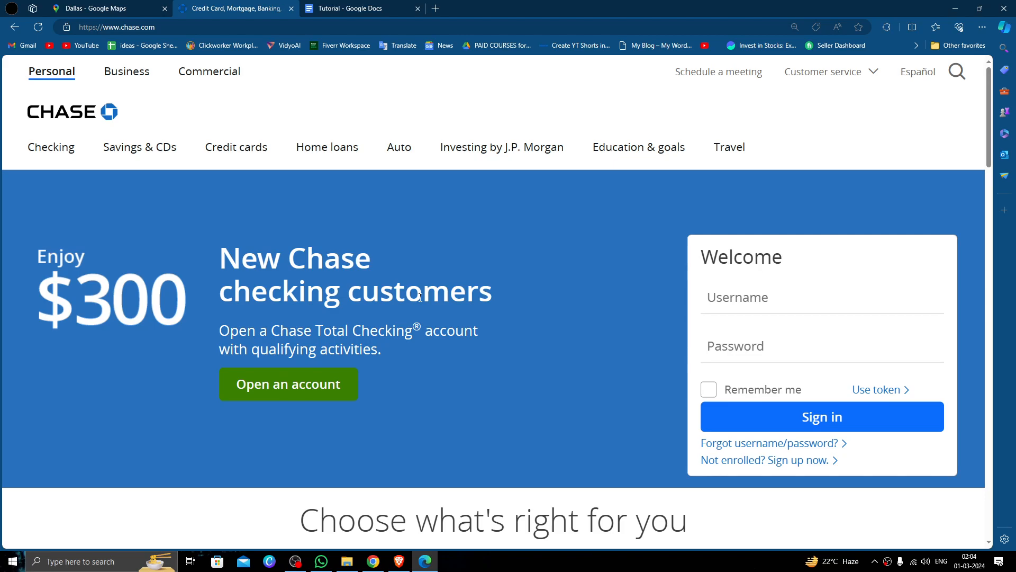
mouse_move(537, 559)
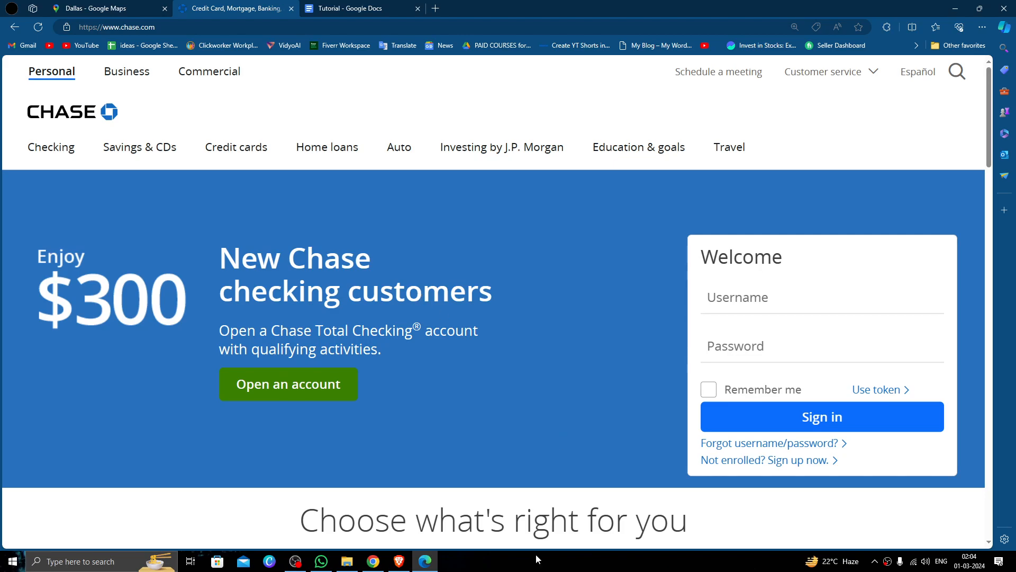
mouse_move(361, 326)
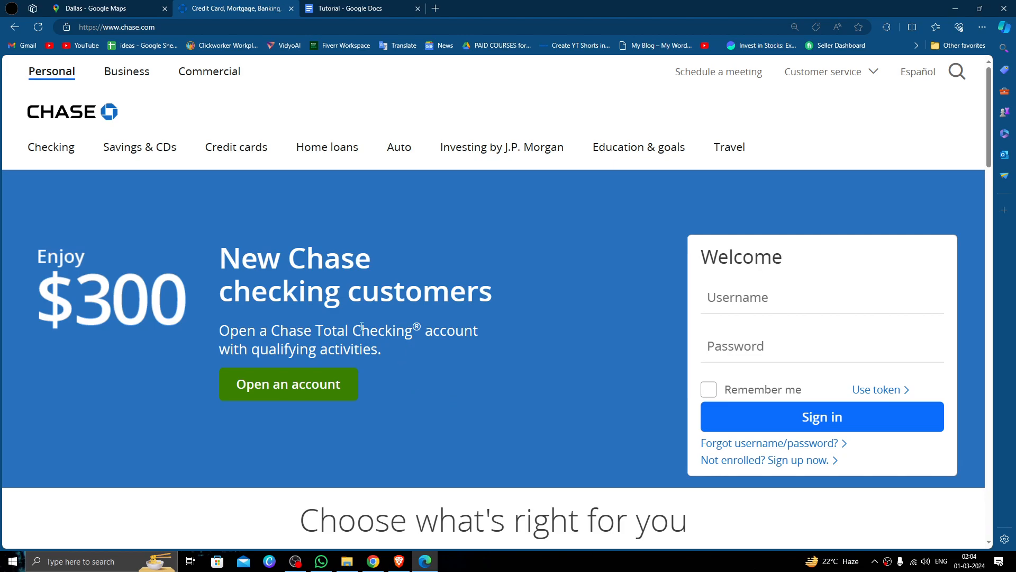
click(116, 27)
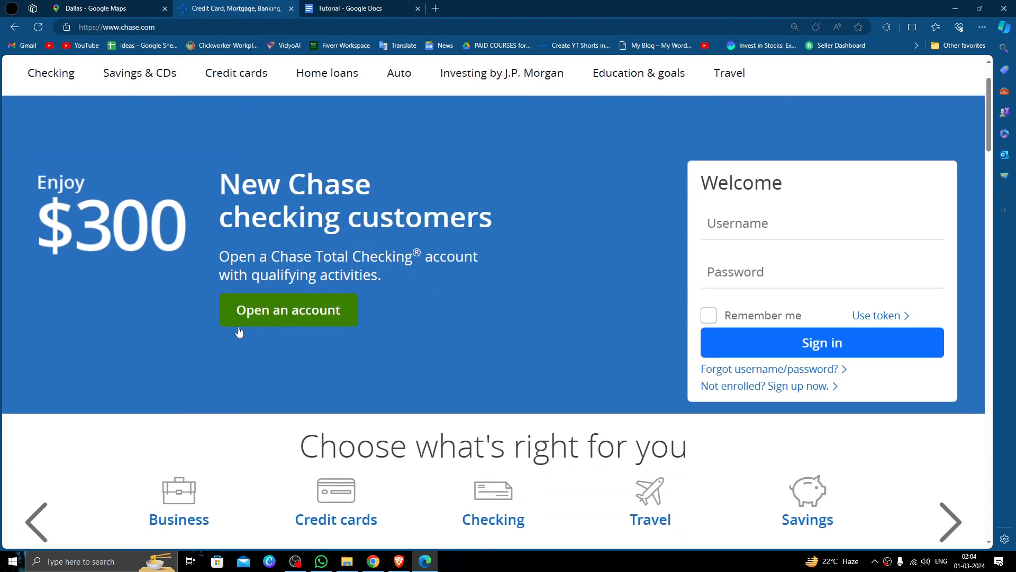
click(288, 310)
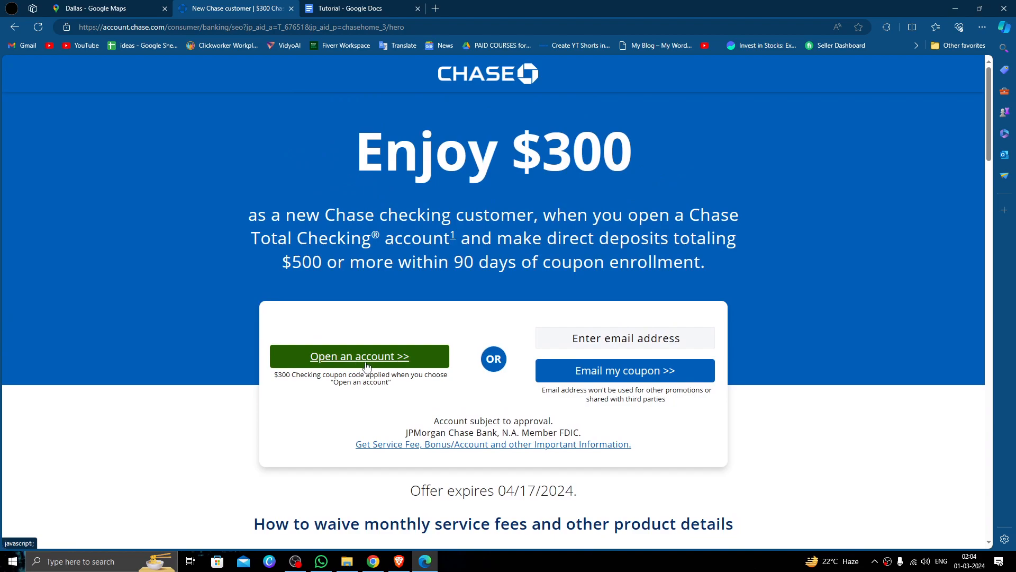
mouse_move(596, 353)
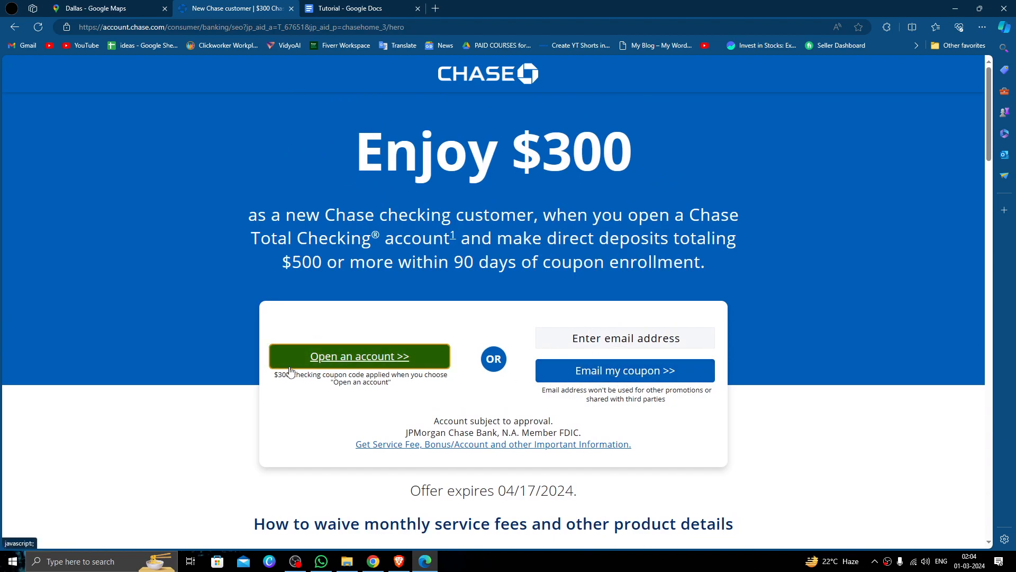
- Start the Total Checking application and answer 'No' to being an existing Chase customer
click(358, 355)
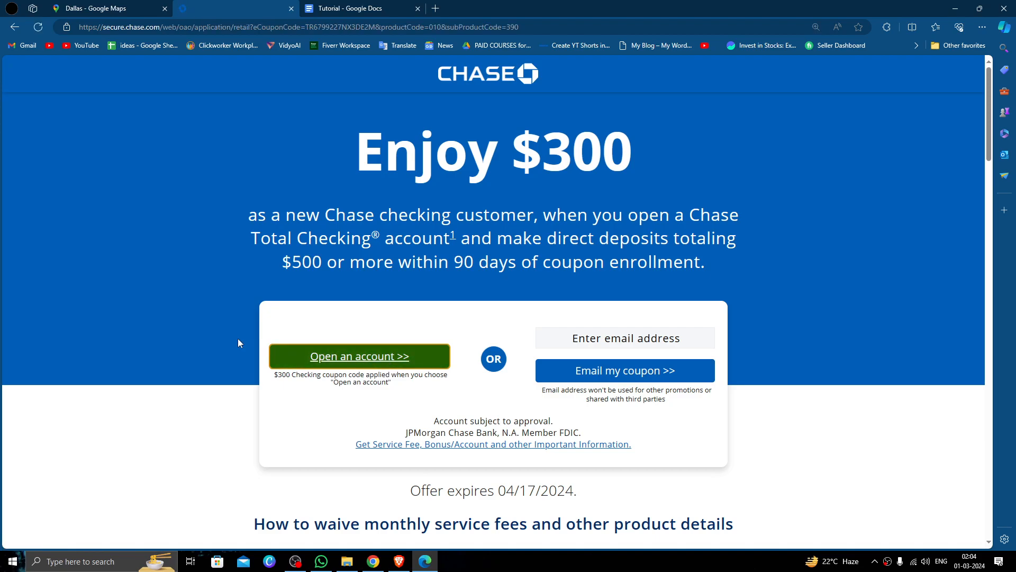
click(359, 355)
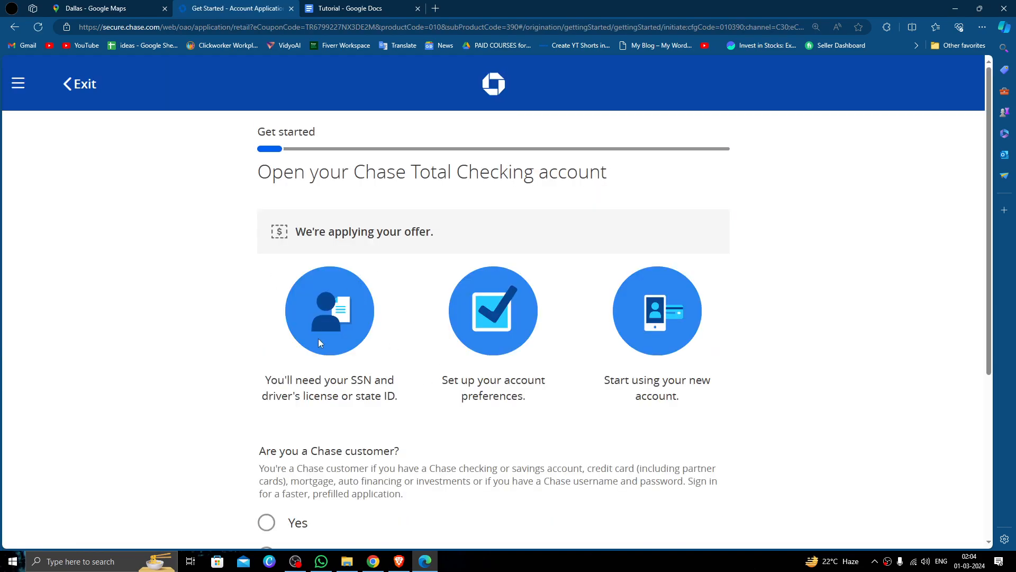
scroll(down, 3)
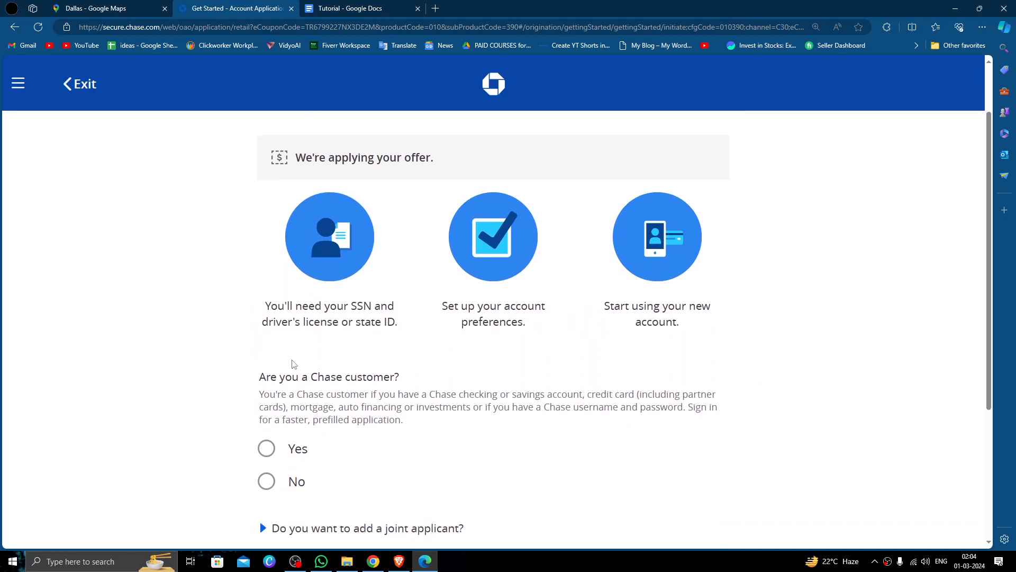
click(266, 481)
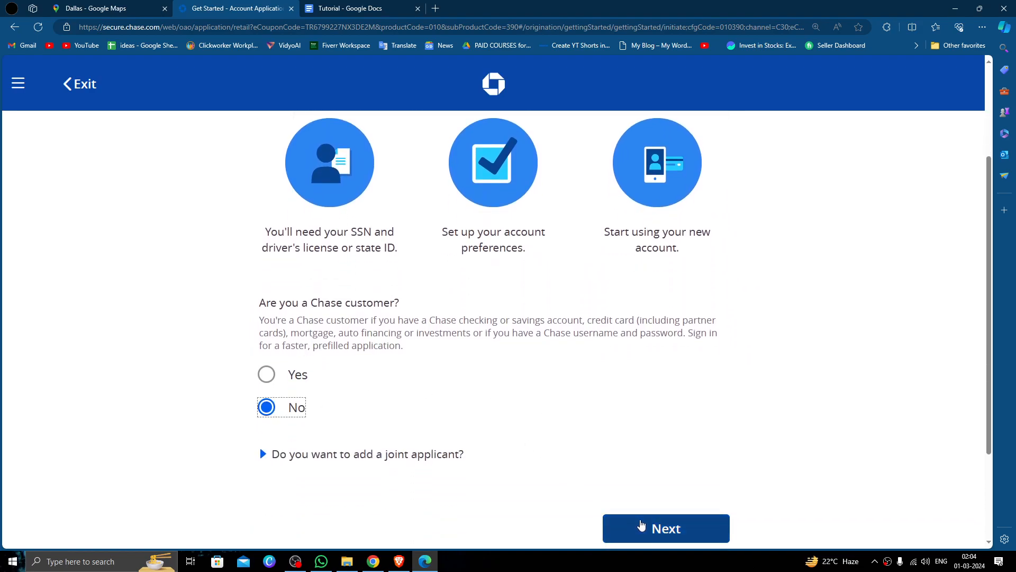
click(665, 528)
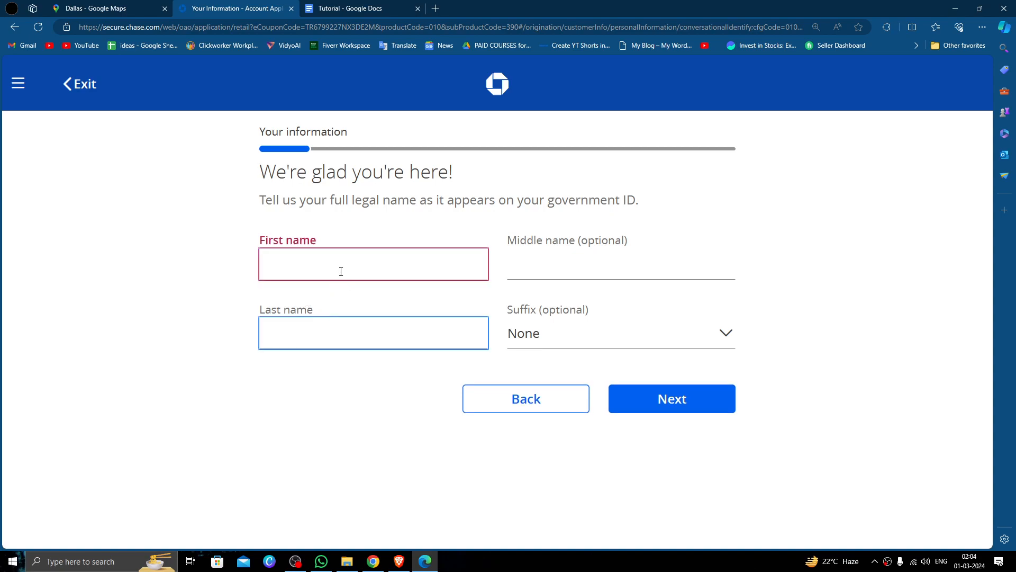
- Enter the legal name 'fill wills' and submit it
click(671, 398)
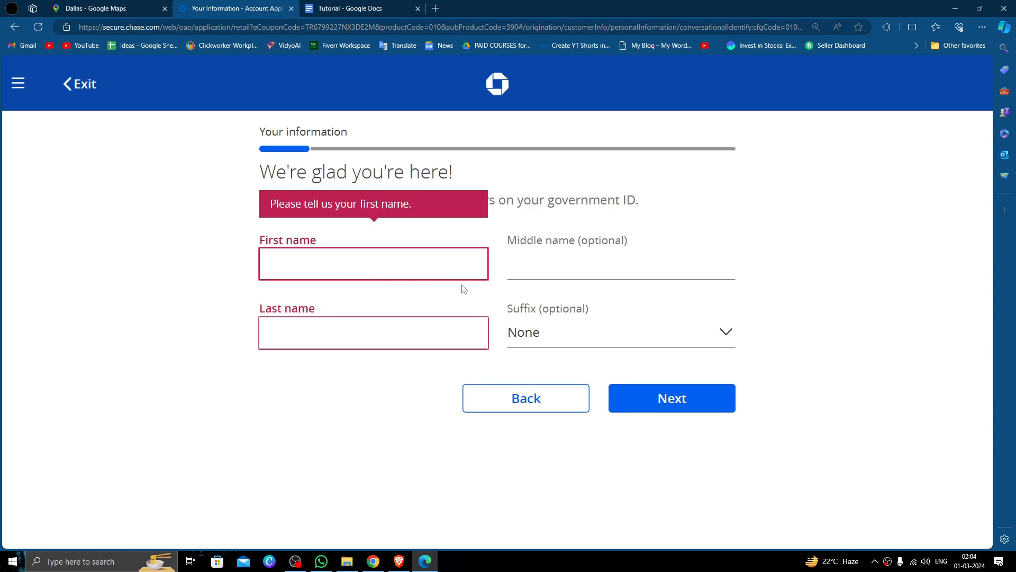
text(fill)
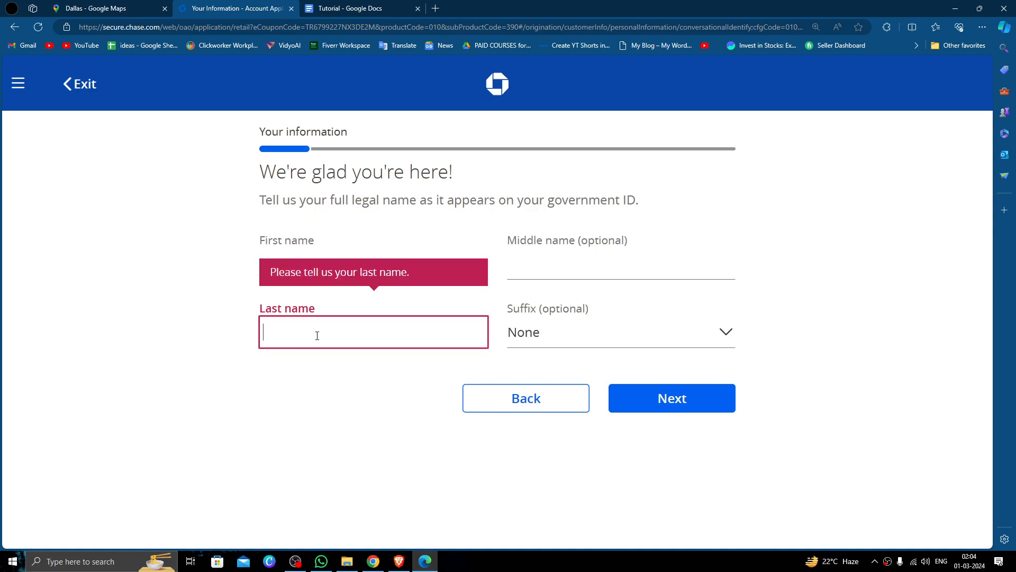
text(wills)
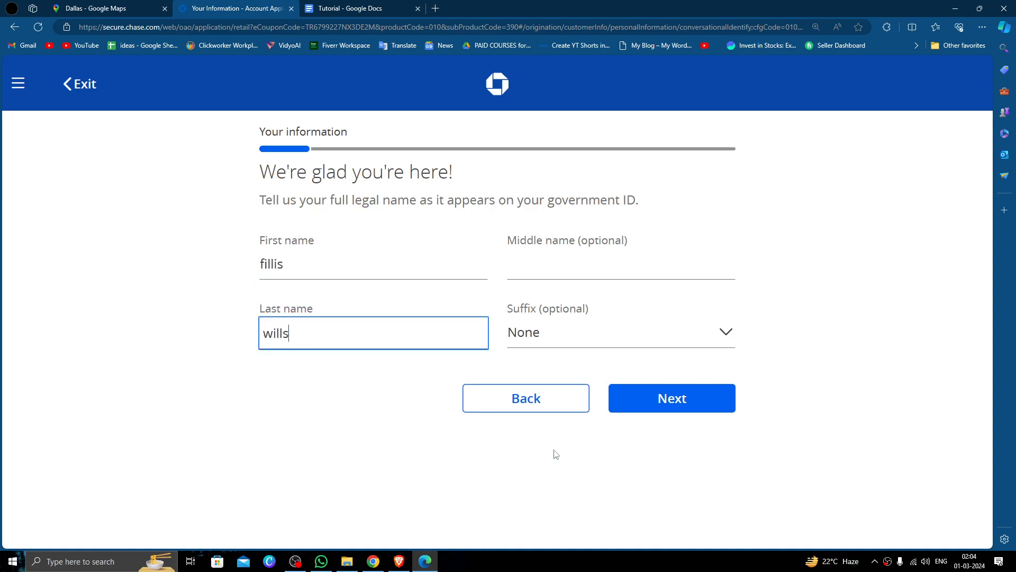
click(671, 397)
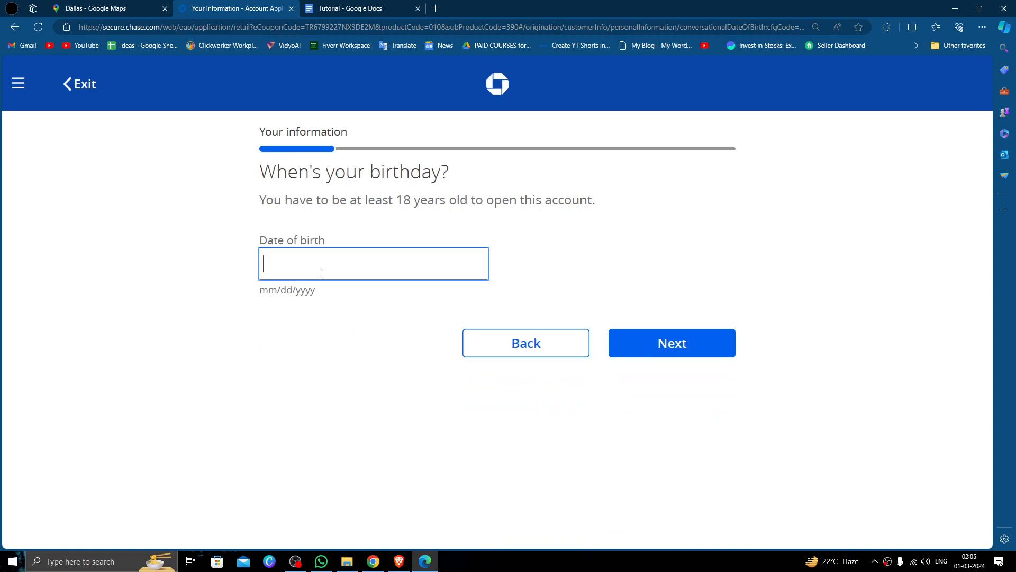
- Enter the date of birth '10/11/199' and continue to contact info
text(10/11/)
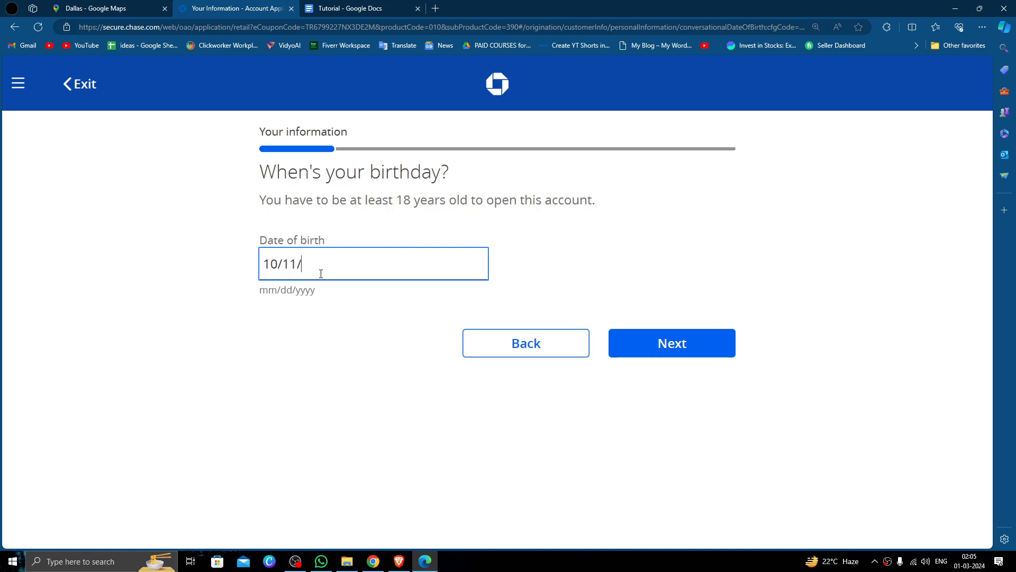
text(199)
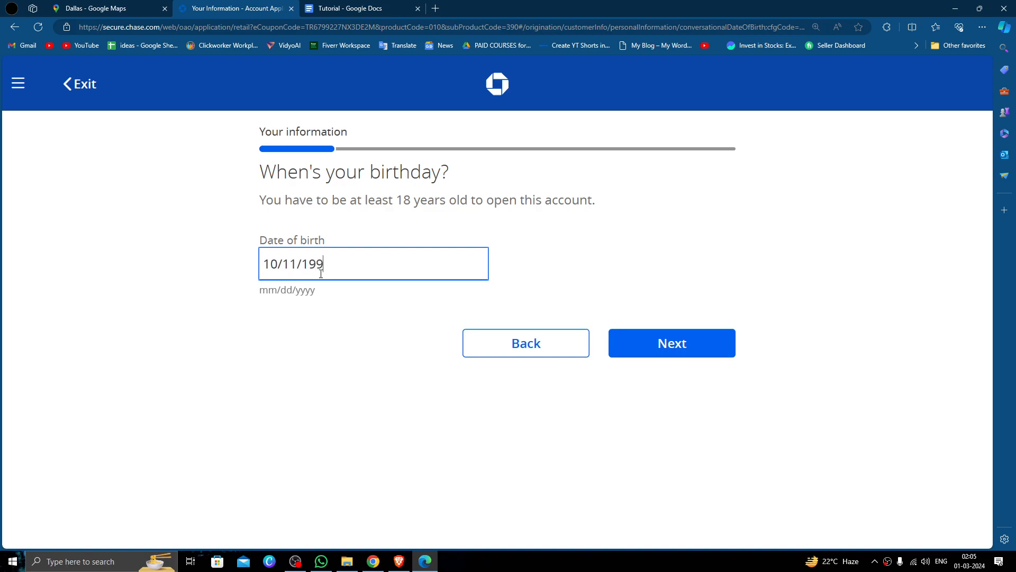
click(671, 342)
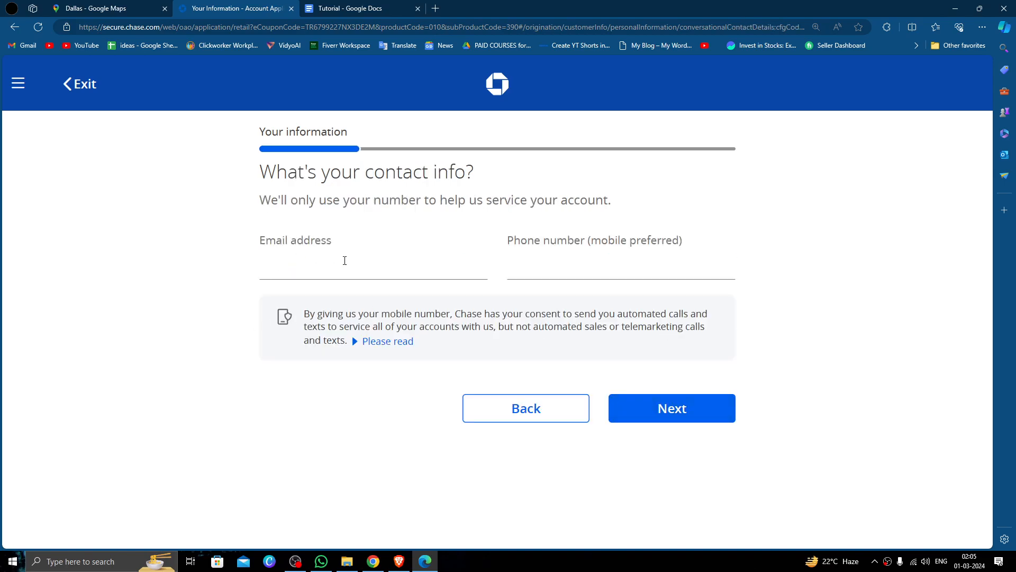
click(373, 263)
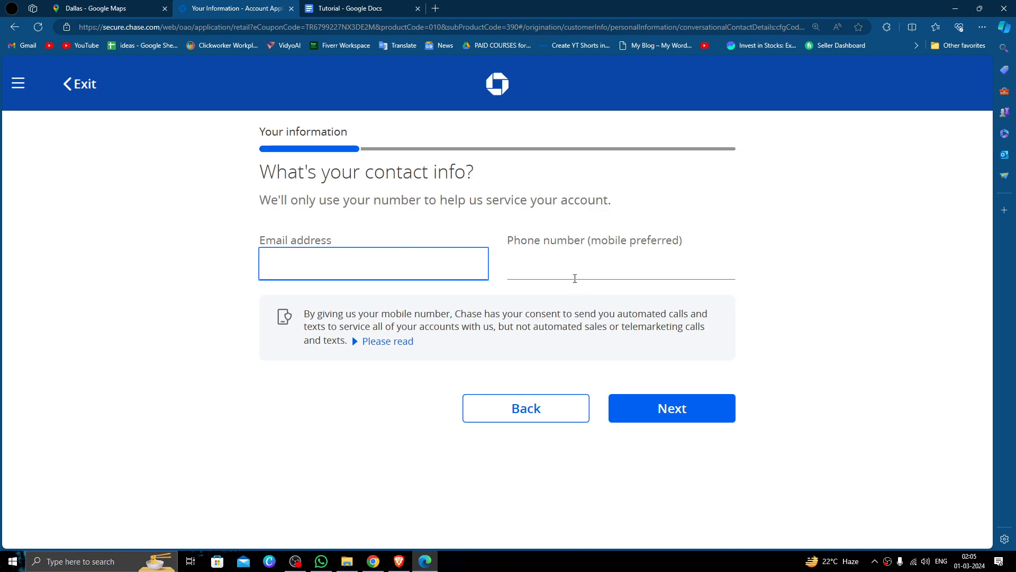
click(620, 263)
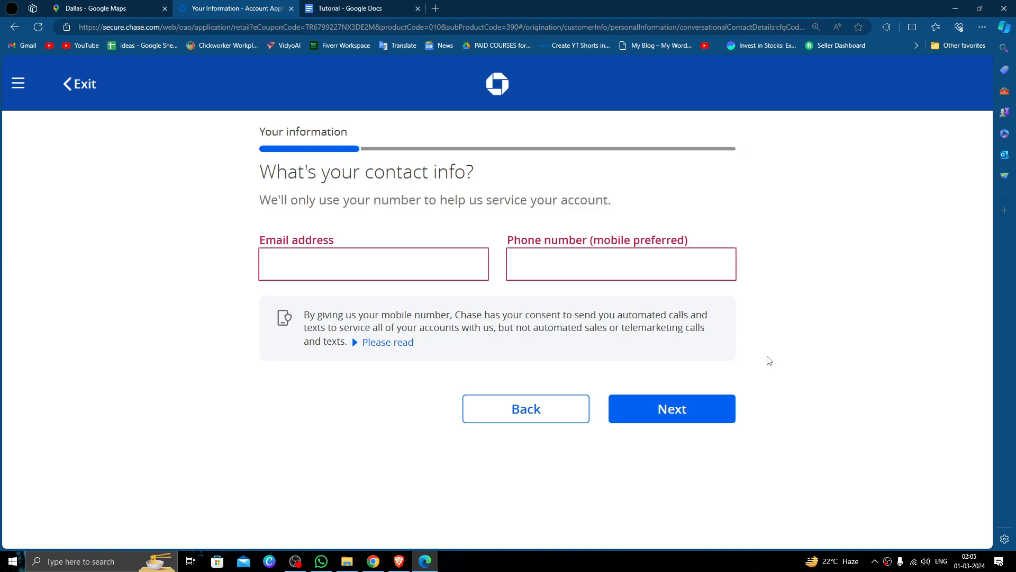
mouse_move(383, 303)
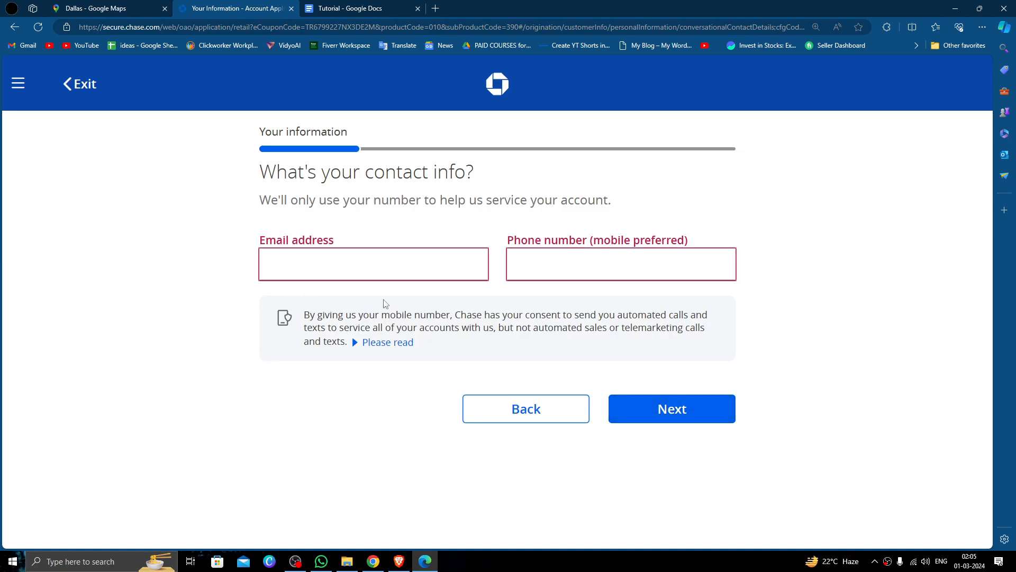
mouse_move(265, 359)
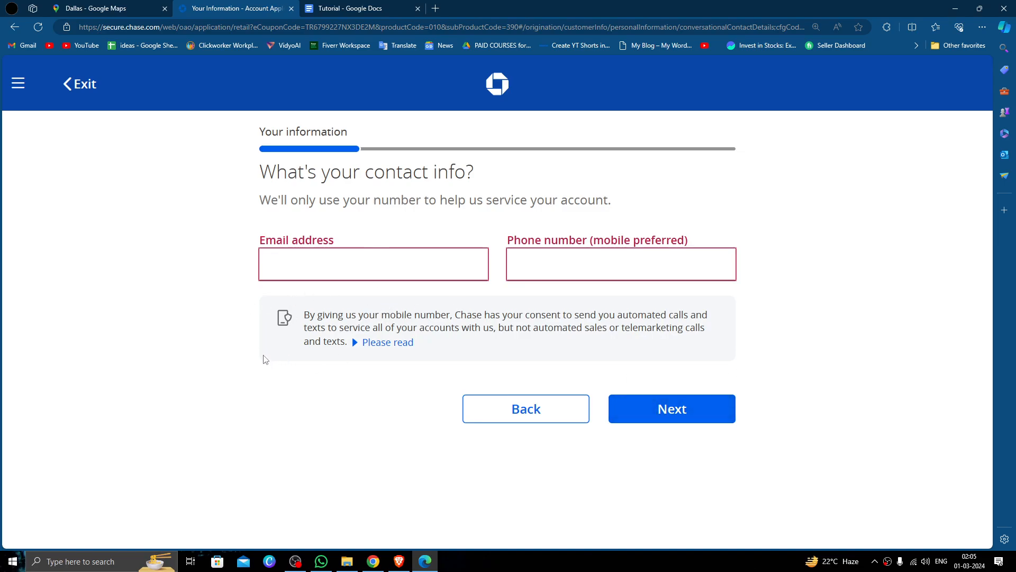
mouse_move(272, 372)
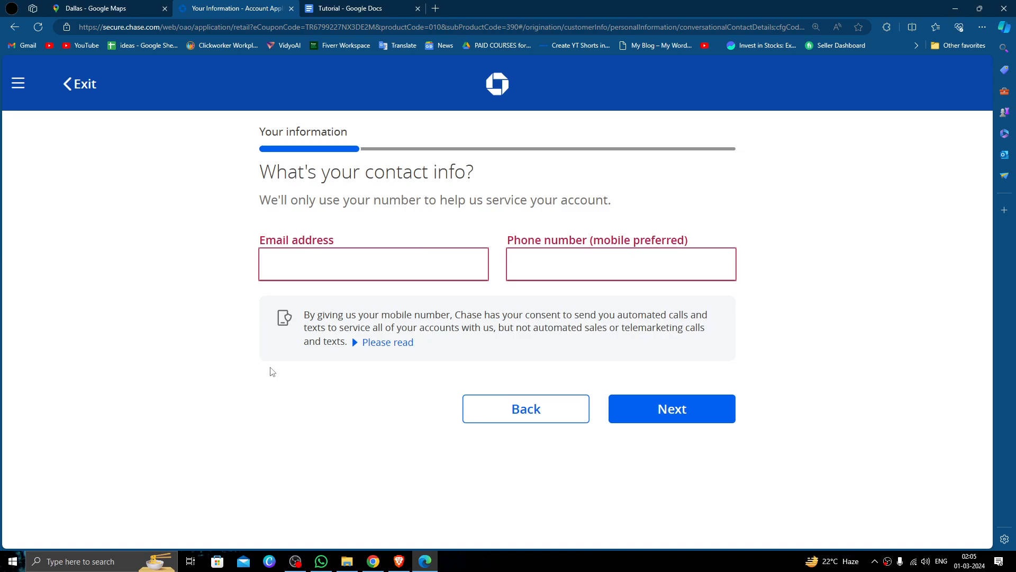
mouse_move(249, 241)
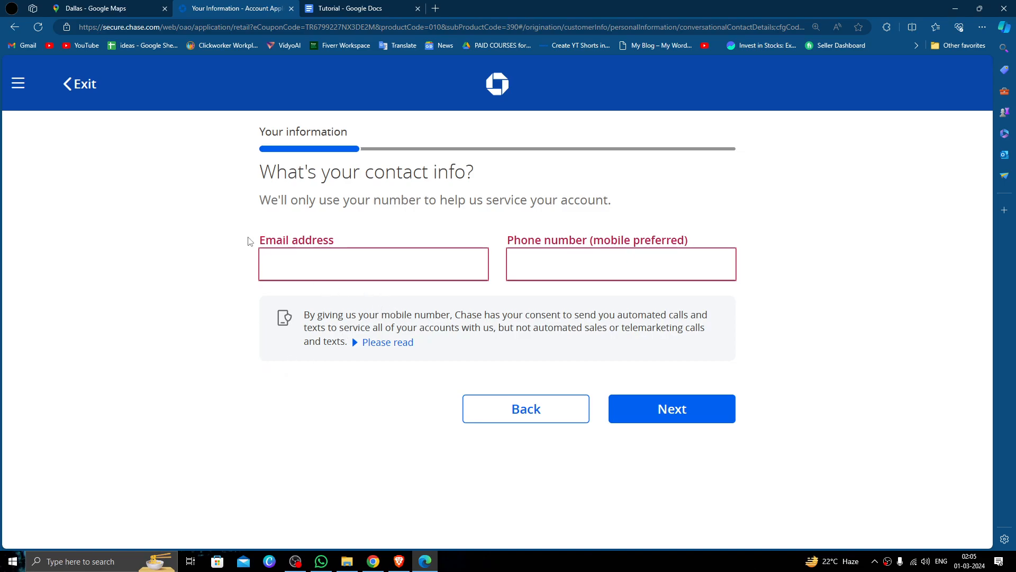
- Exit the application and confirm 'Leave' to discard unsaved changes
click(79, 84)
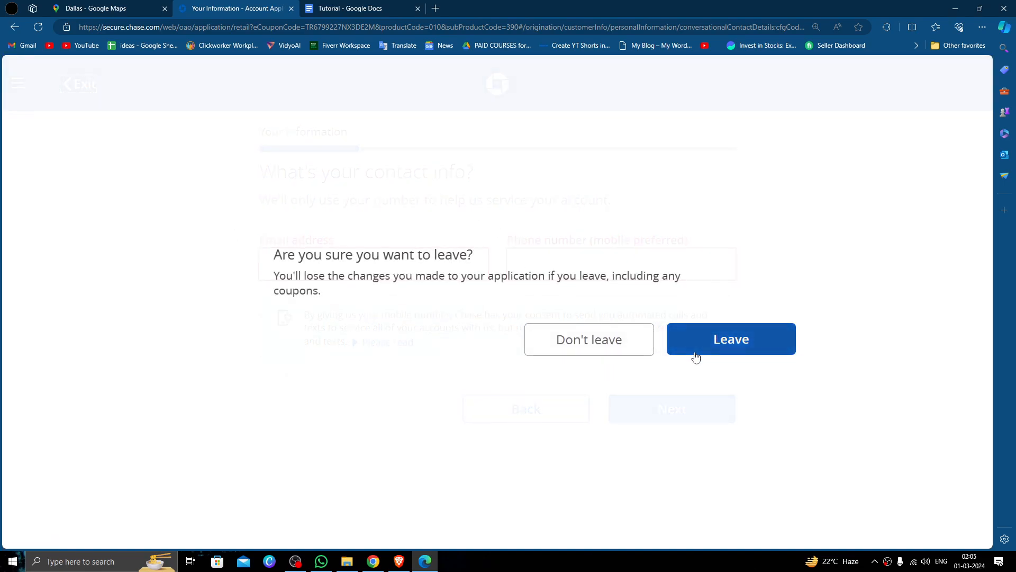
click(731, 338)
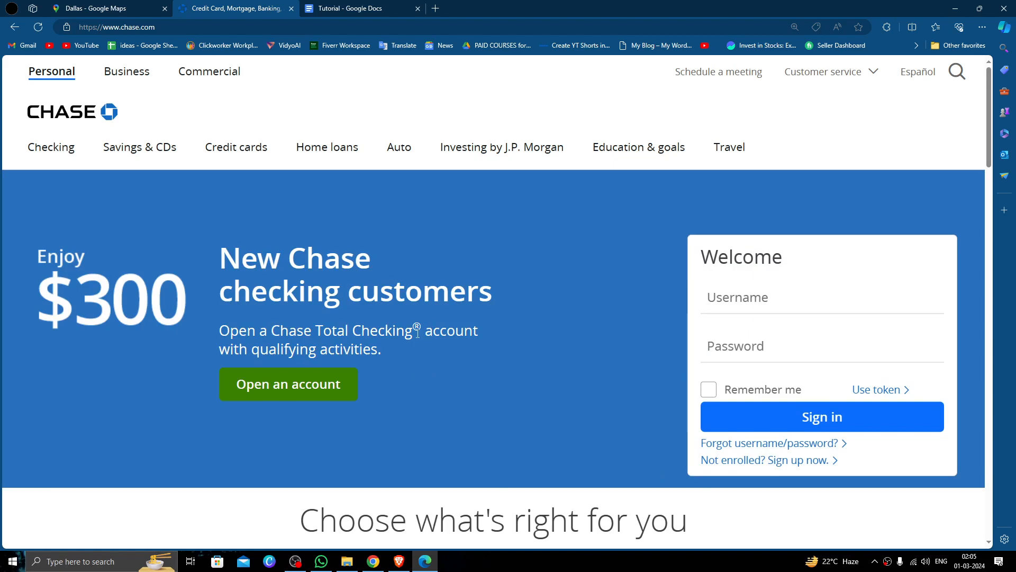
mouse_move(387, 308)
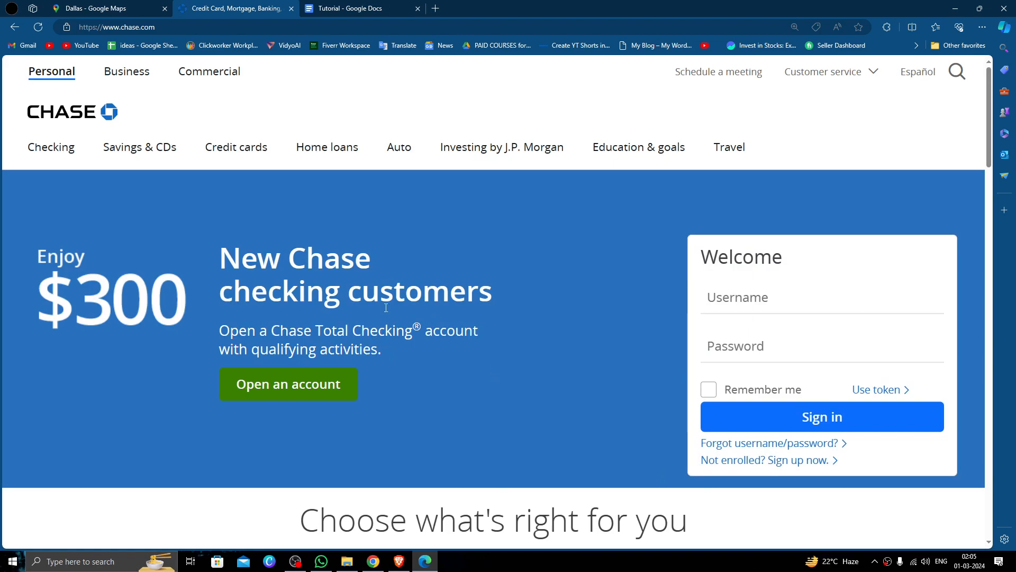
mouse_move(220, 168)
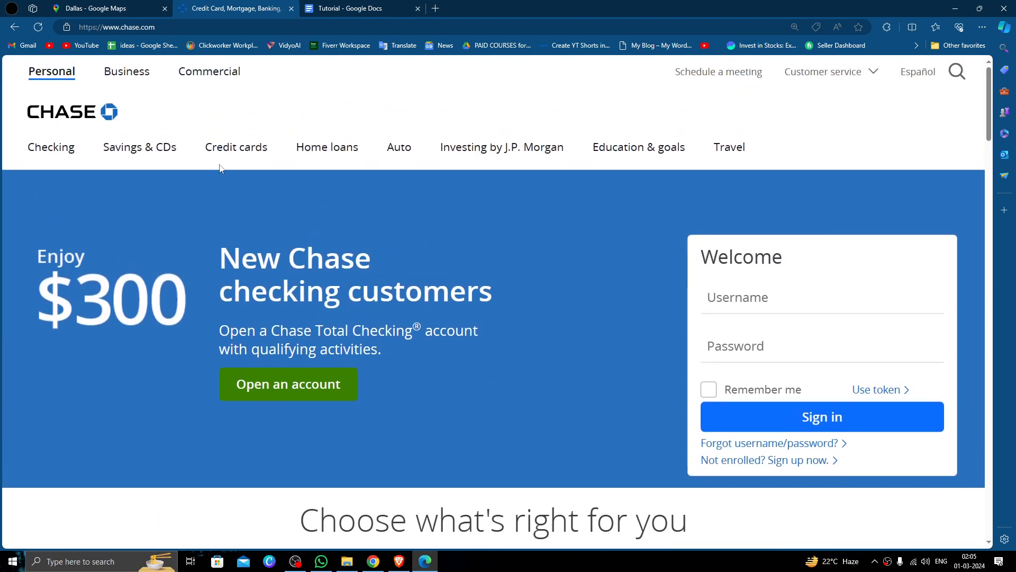